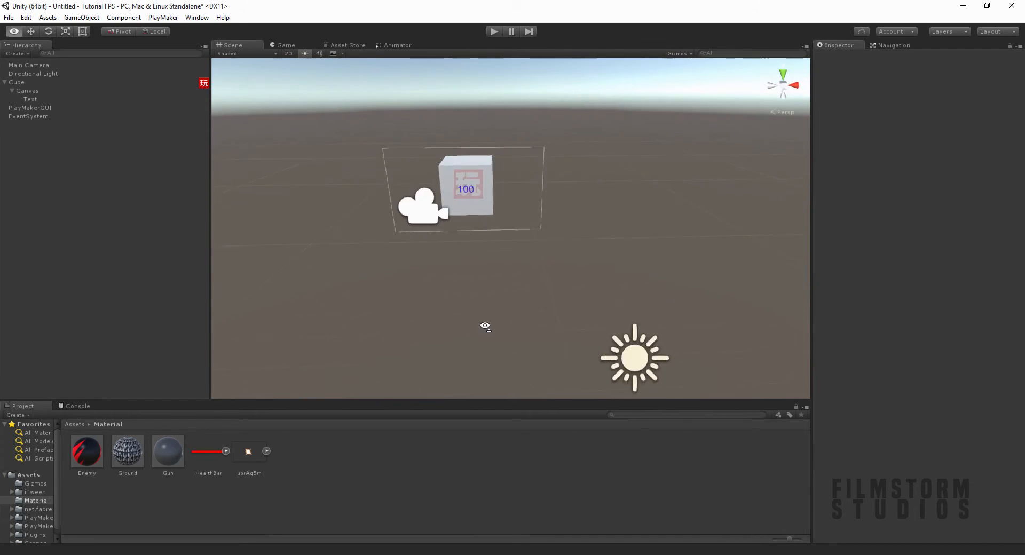
Inspect the Cube's FSM and the subtract action in its COUNTDOWN state.
drag(486, 326, 382, 291)
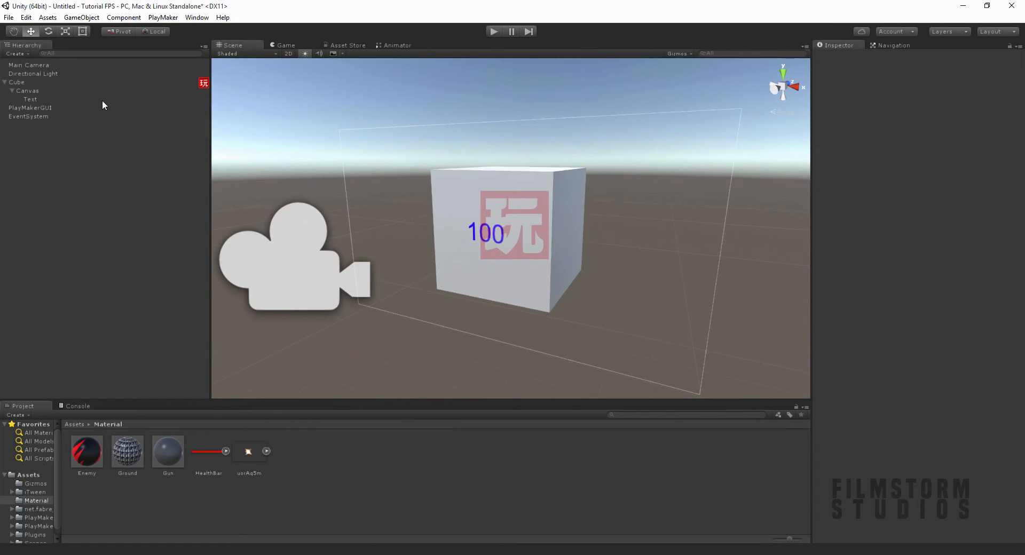
mouse_move(504, 237)
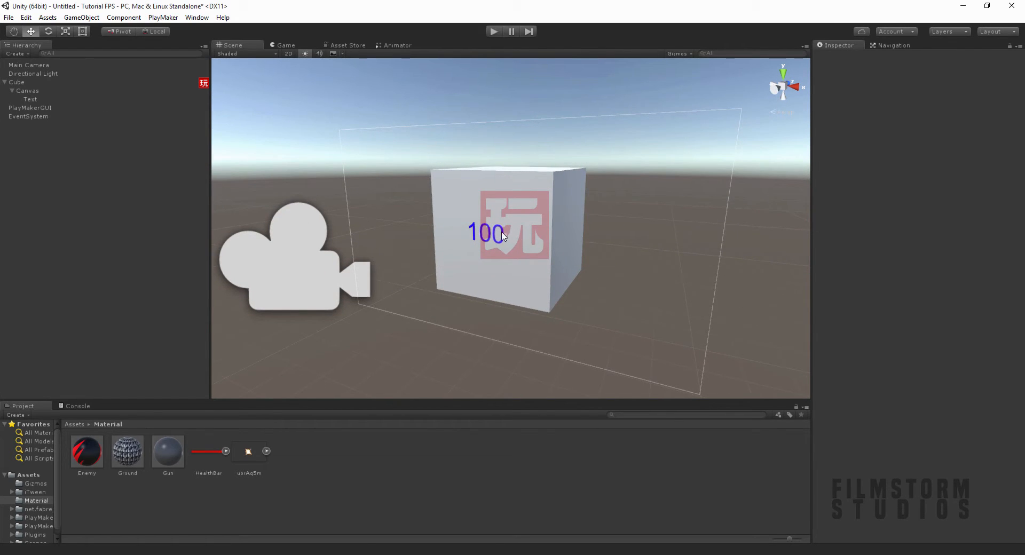
click(16, 82)
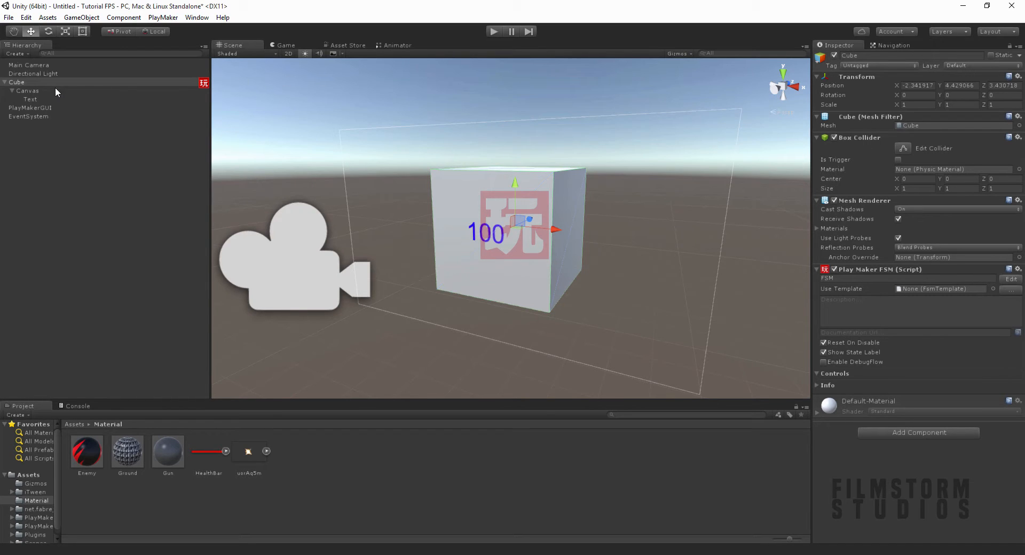
mouse_move(1004, 285)
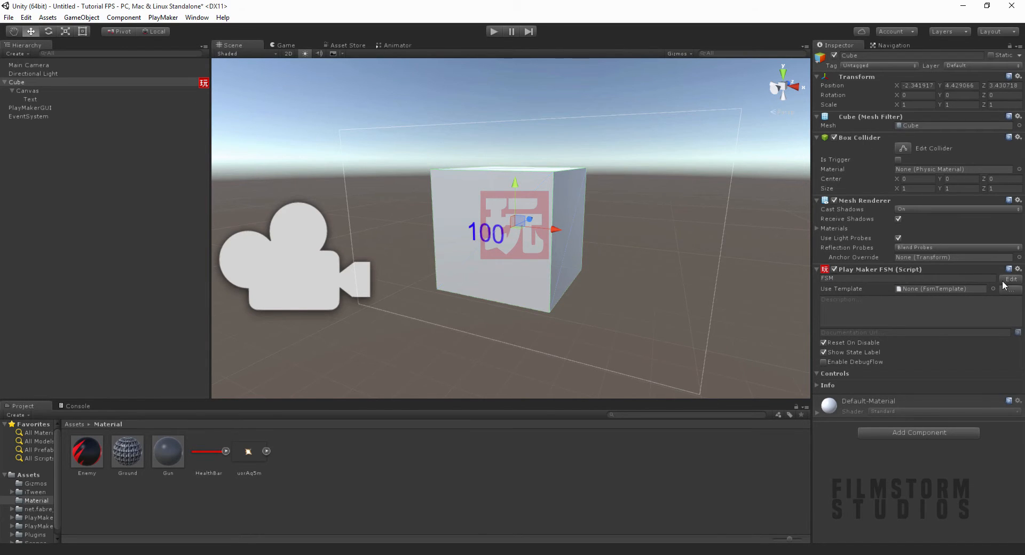
click(1011, 278)
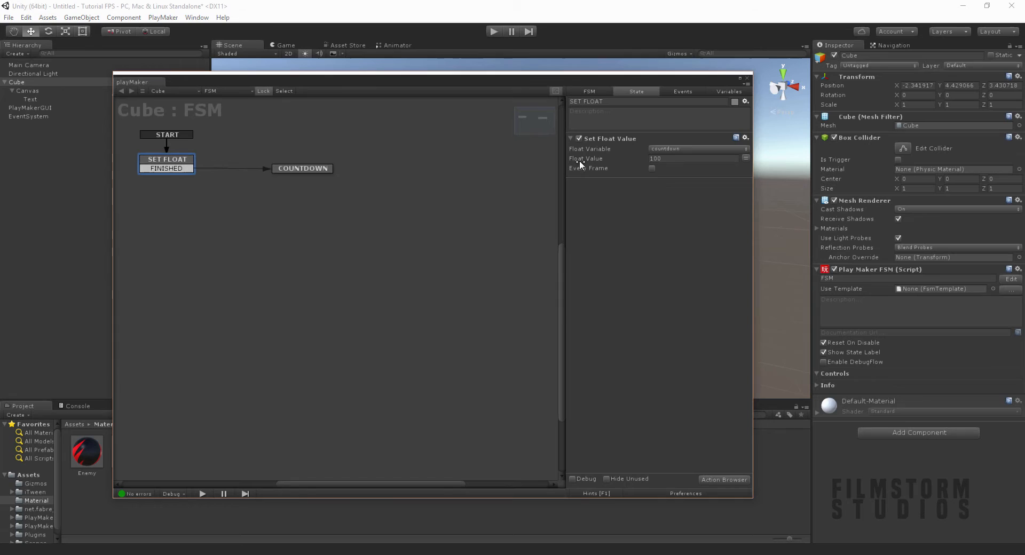
click(303, 168)
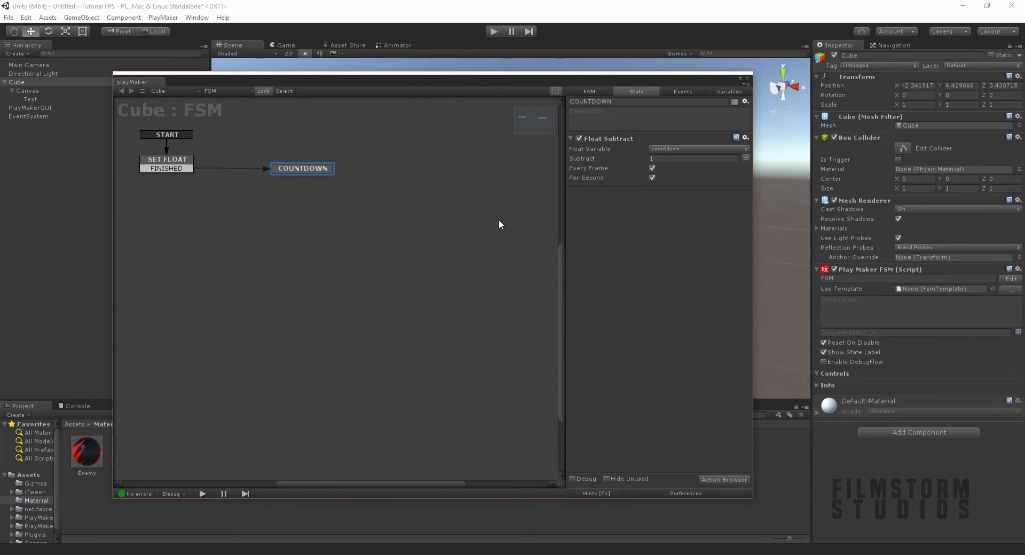
mouse_move(754, 93)
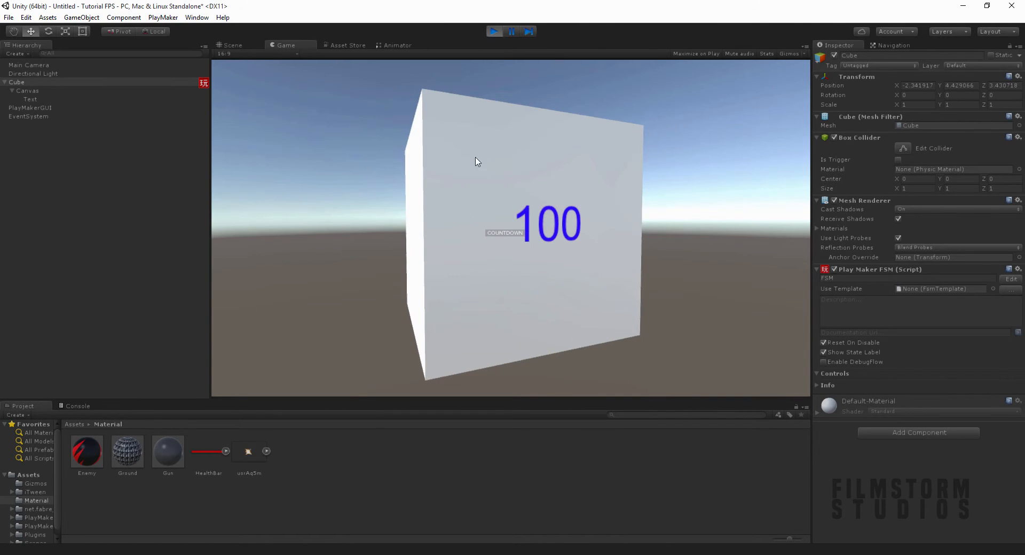
mouse_move(613, 250)
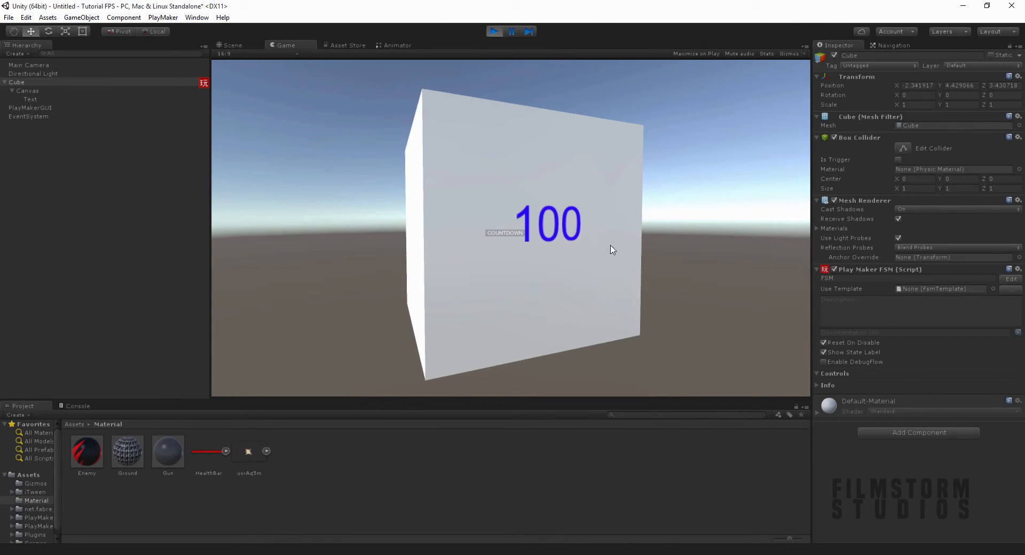
mouse_move(524, 71)
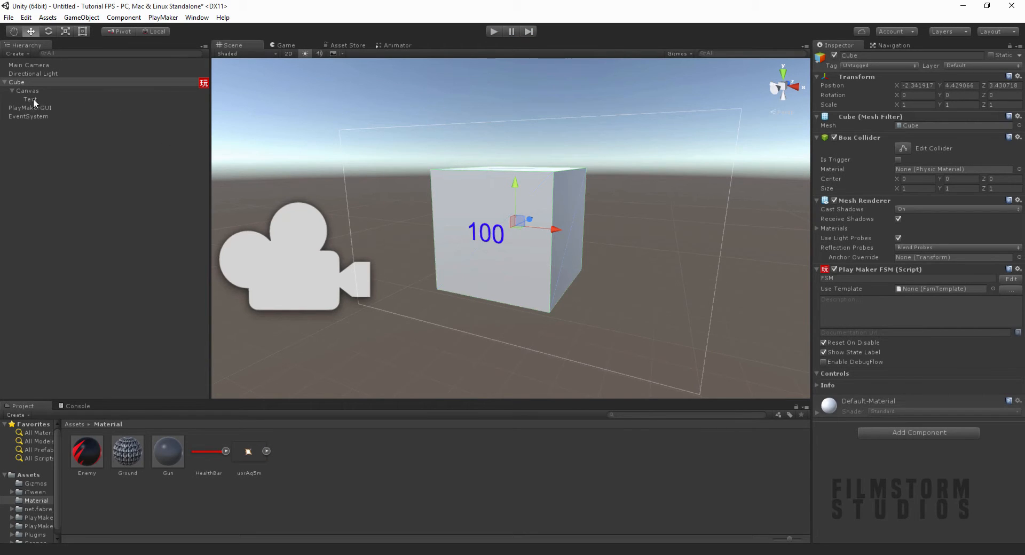
Add a PlayMaker FSM named floattointtostring to the Canvas and open it.
click(27, 90)
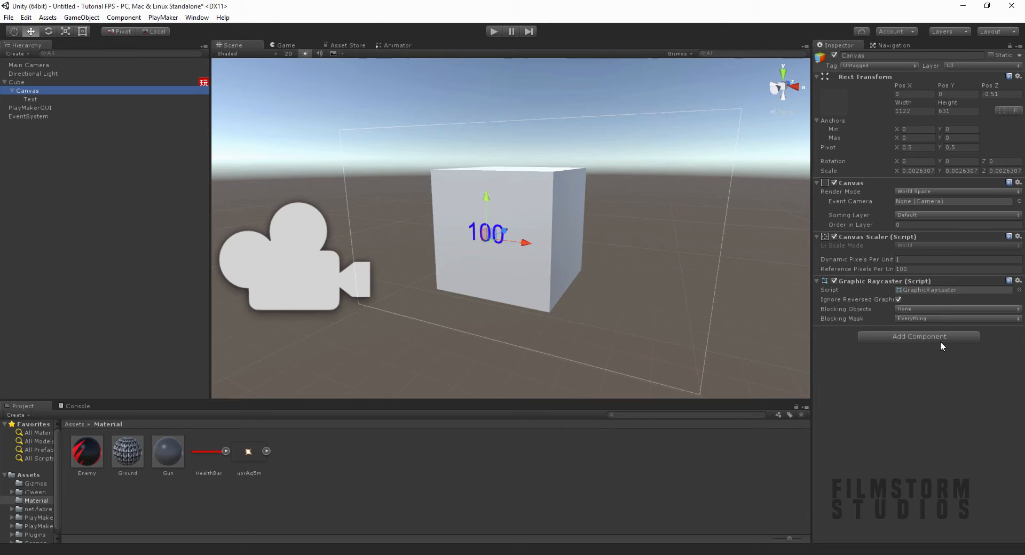
click(918, 336)
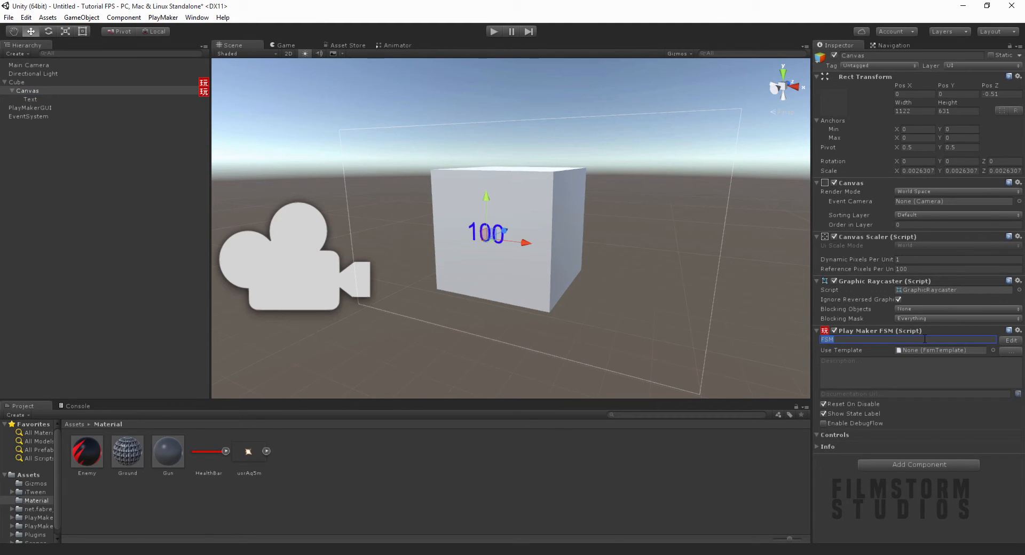
text(floattointtostring)
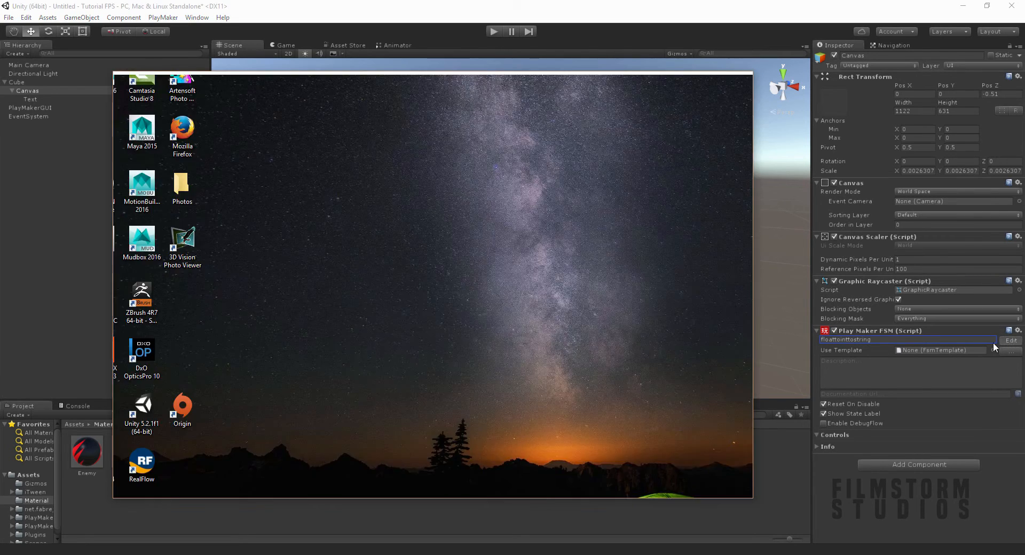
click(1011, 340)
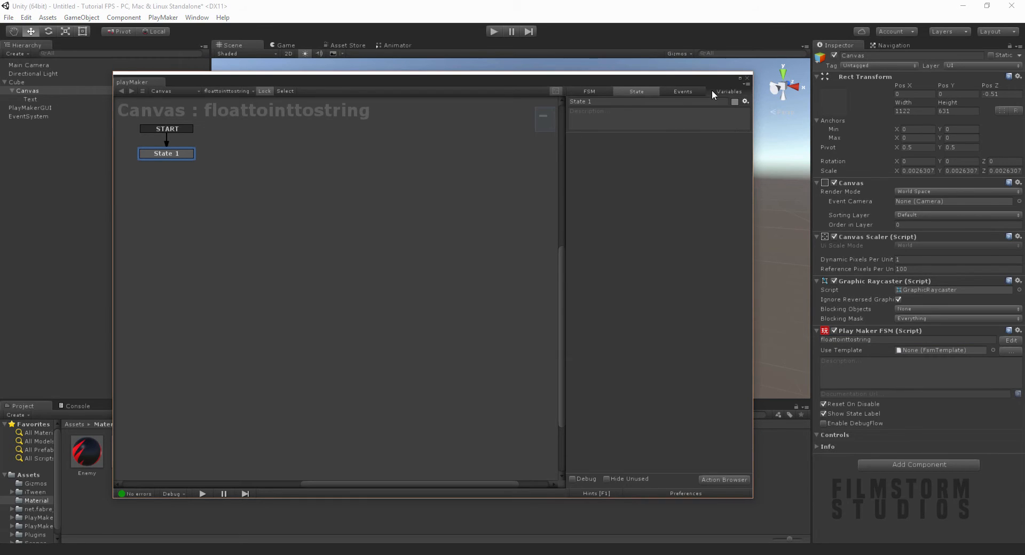
Add the float variable and an Int-typed int variable to the FSM.
click(729, 91)
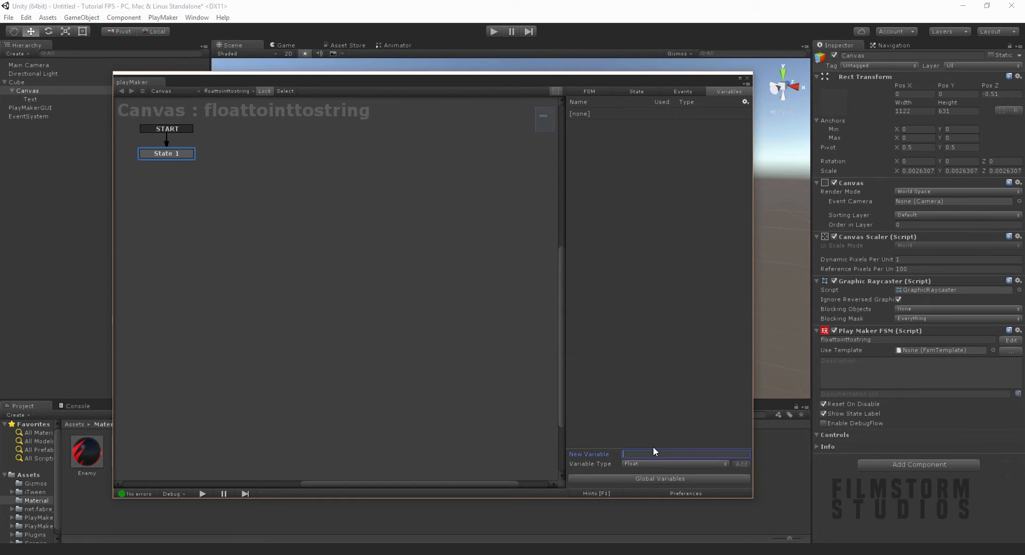
text(float)
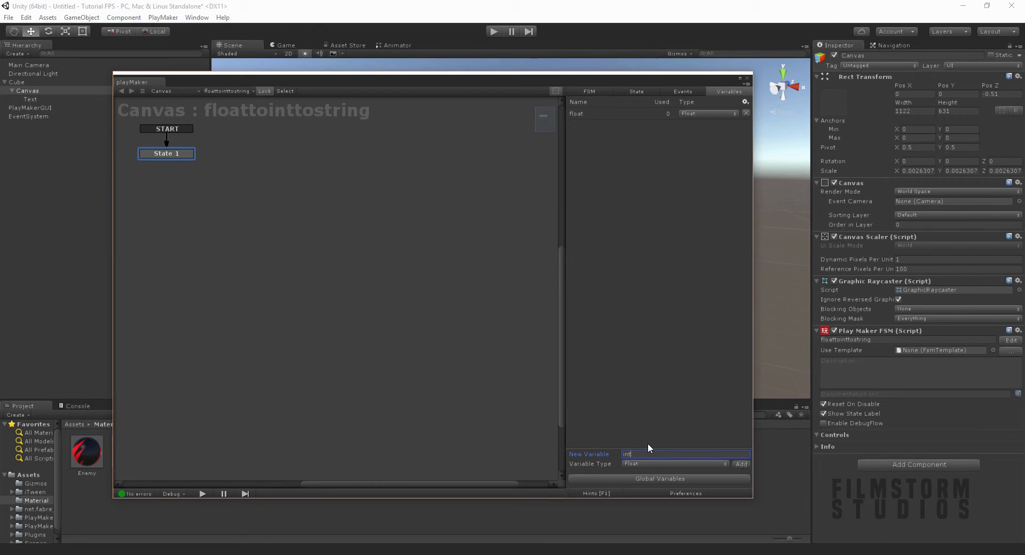
click(673, 464)
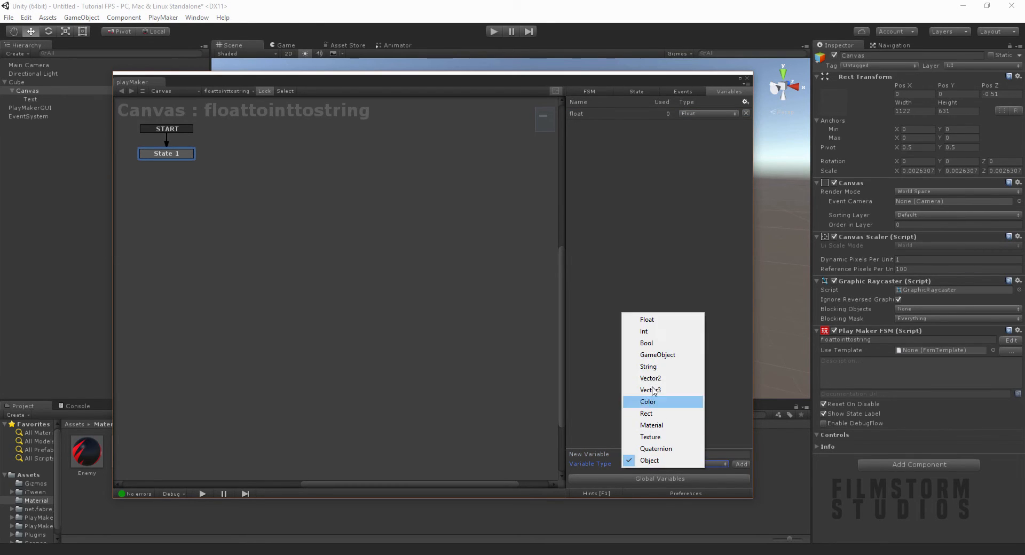
click(644, 331)
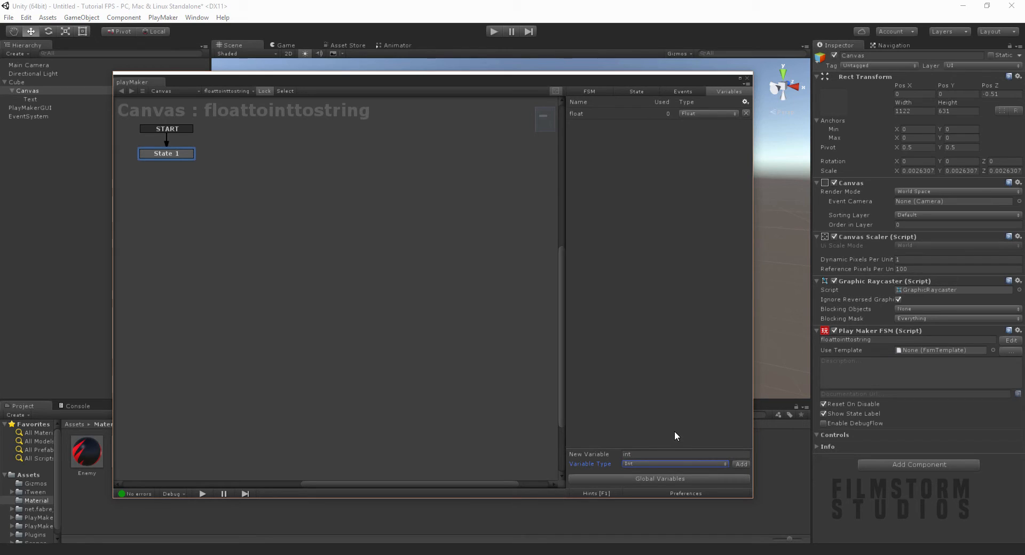
mouse_move(696, 439)
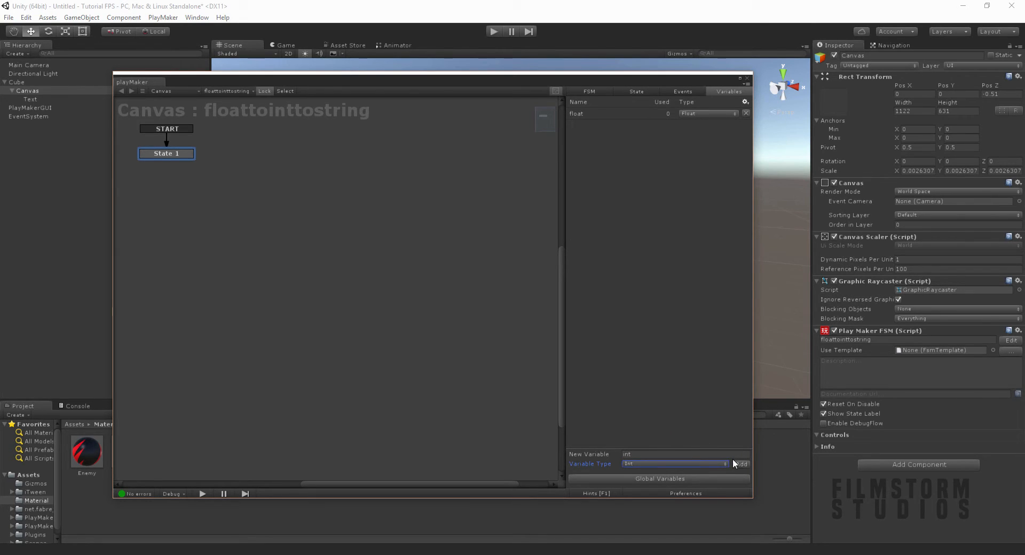
click(742, 464)
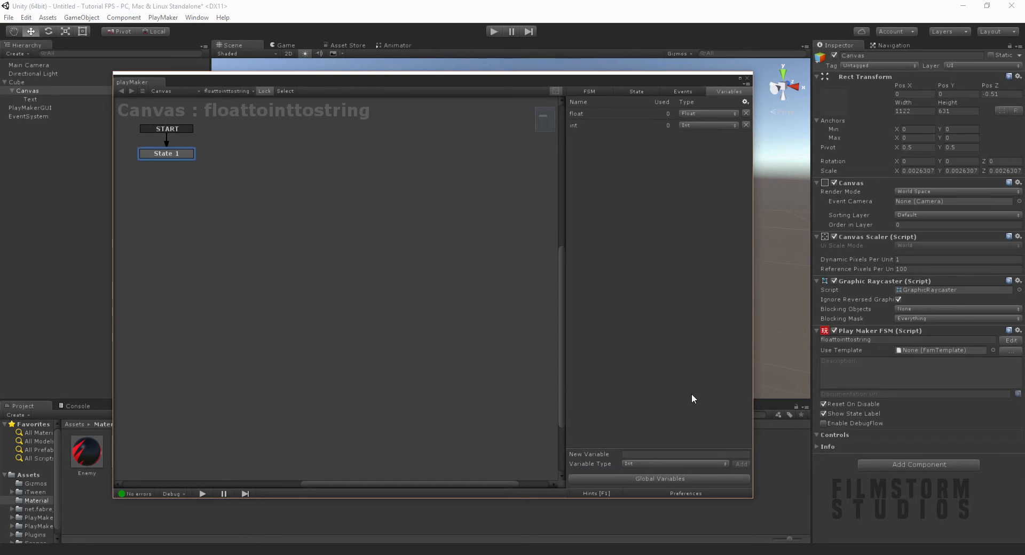
Add a String-typed string variable, then select State 1.
text(string)
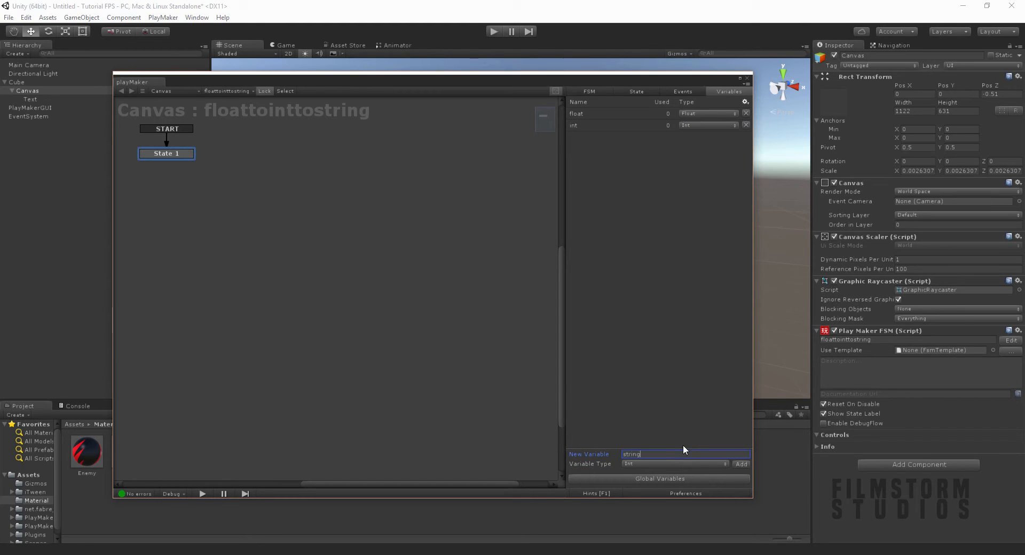
click(673, 464)
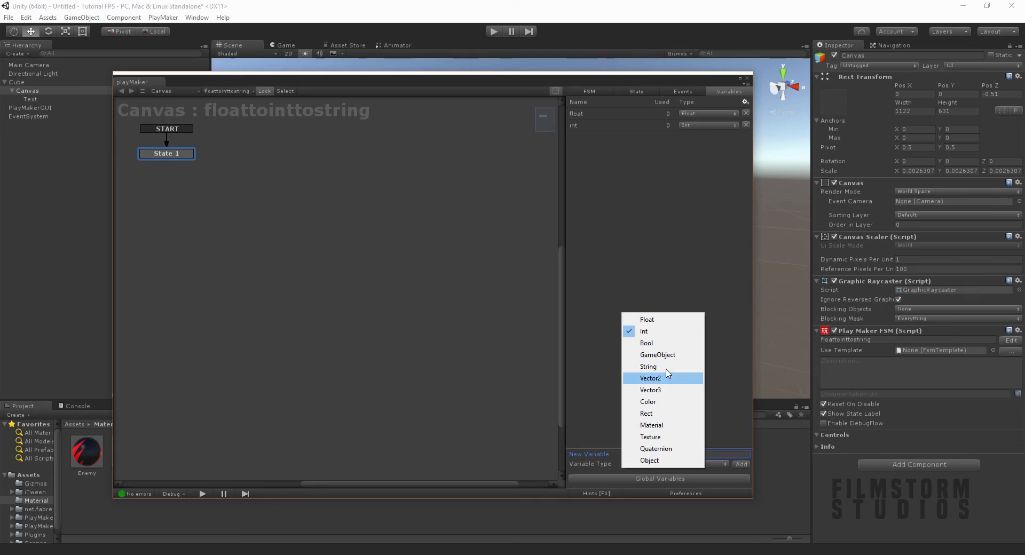
click(648, 367)
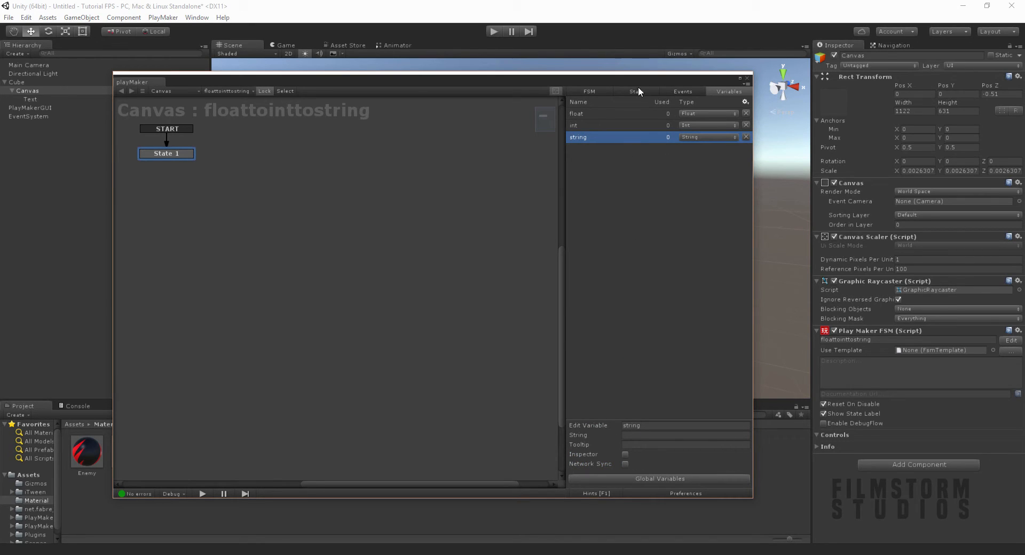
click(635, 93)
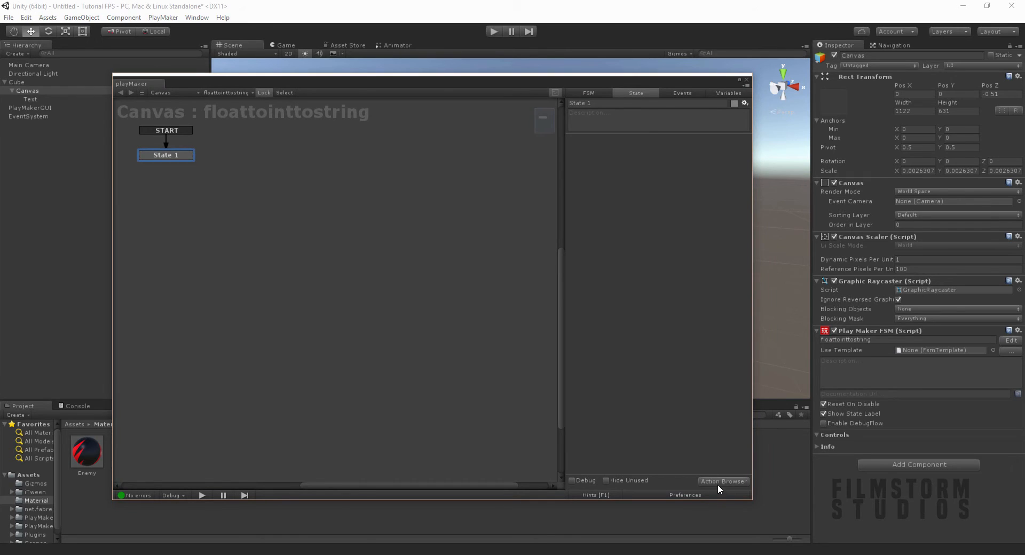
Add Get Fsm Float and Convert Float To Int, storing into int with nearest rounding.
click(724, 482)
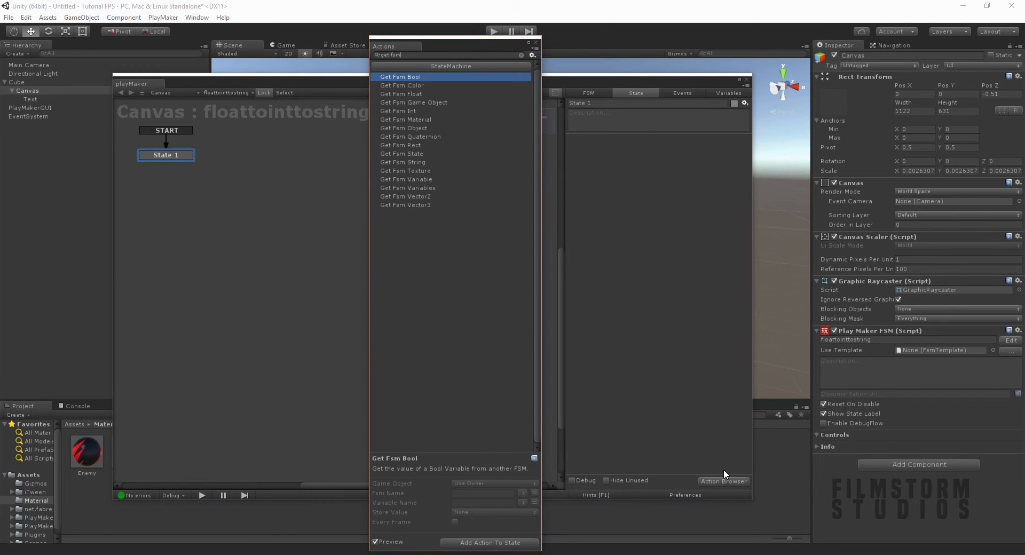
mouse_move(397, 102)
text(float to)
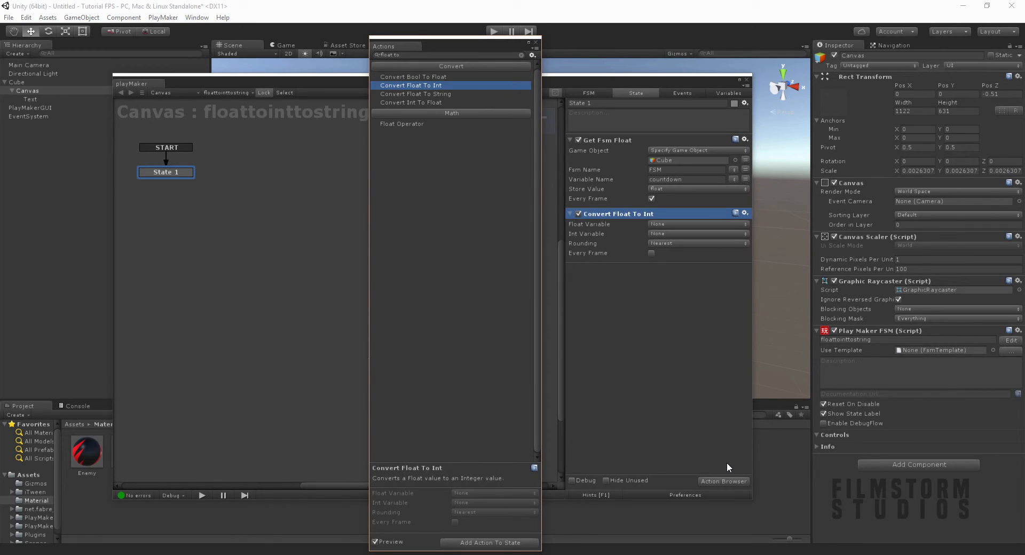
click(697, 224)
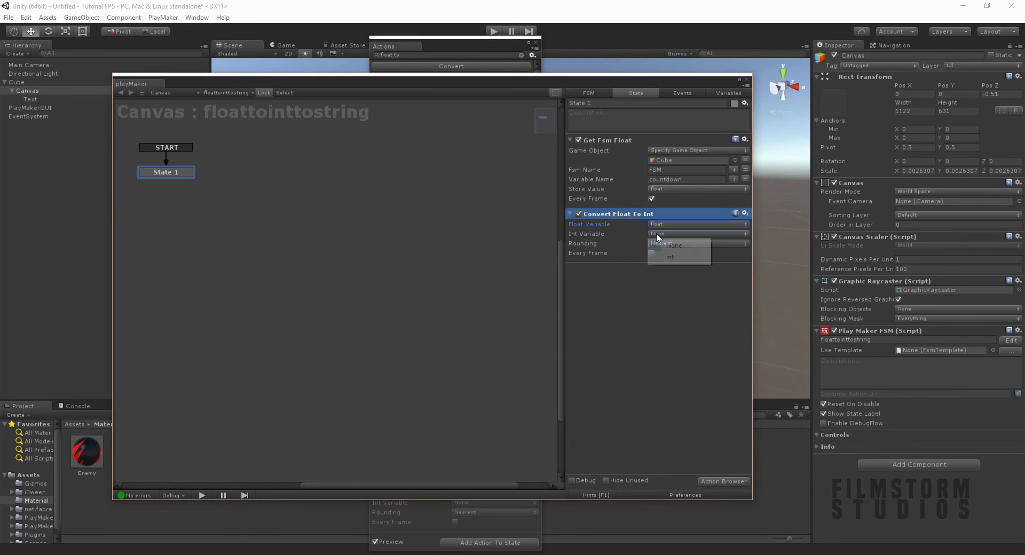
click(697, 244)
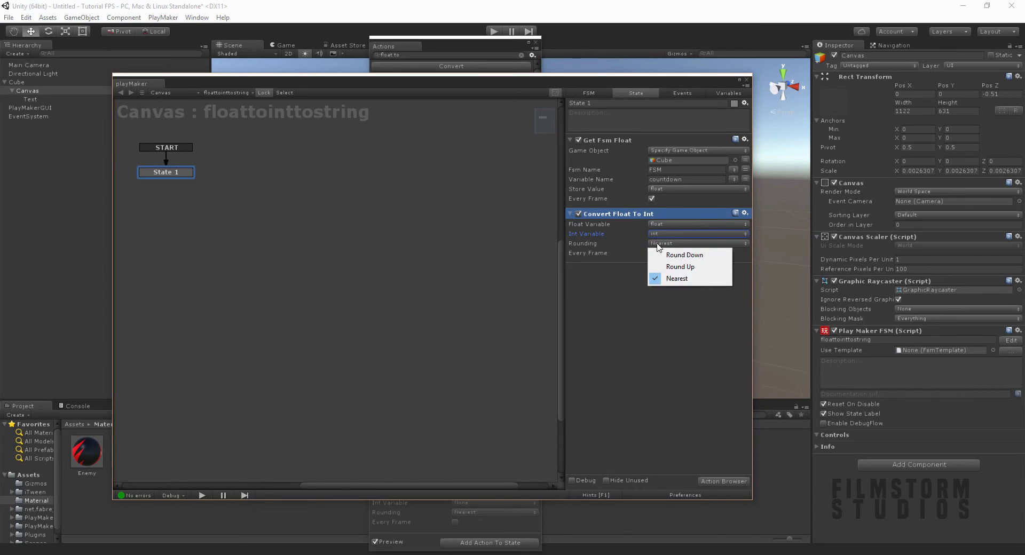
click(678, 278)
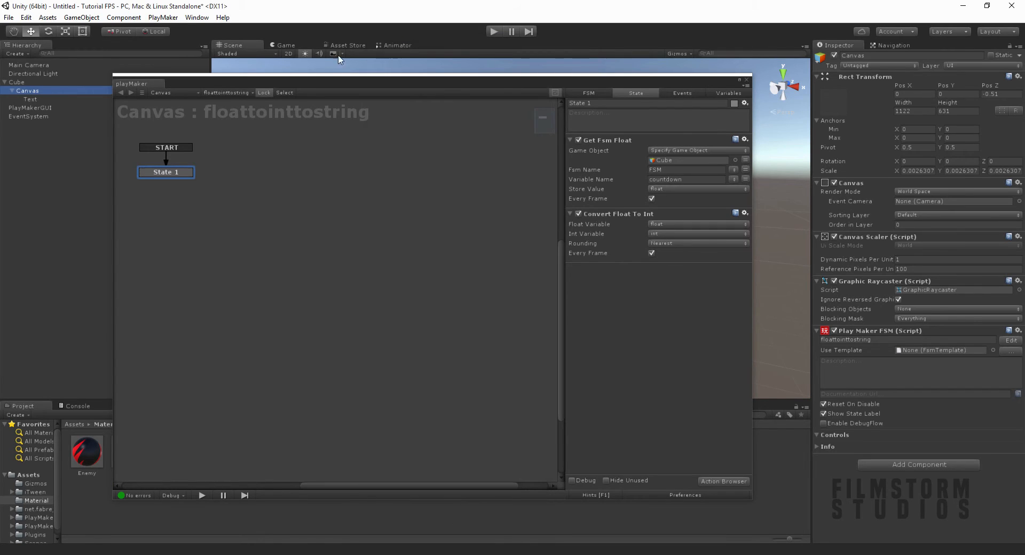
mouse_move(275, 107)
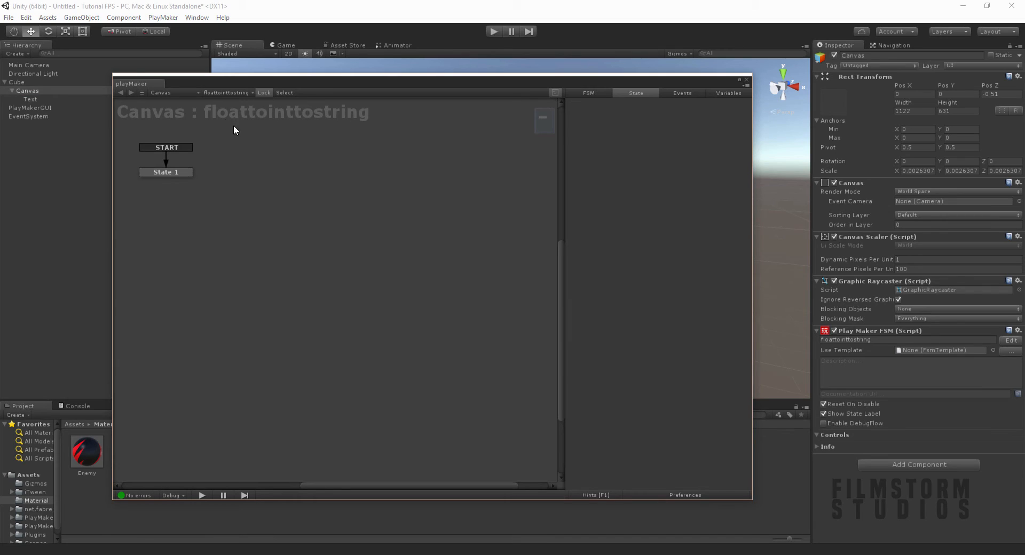
Add Set Property on the Text object, setting text from string every frame.
click(78, 247)
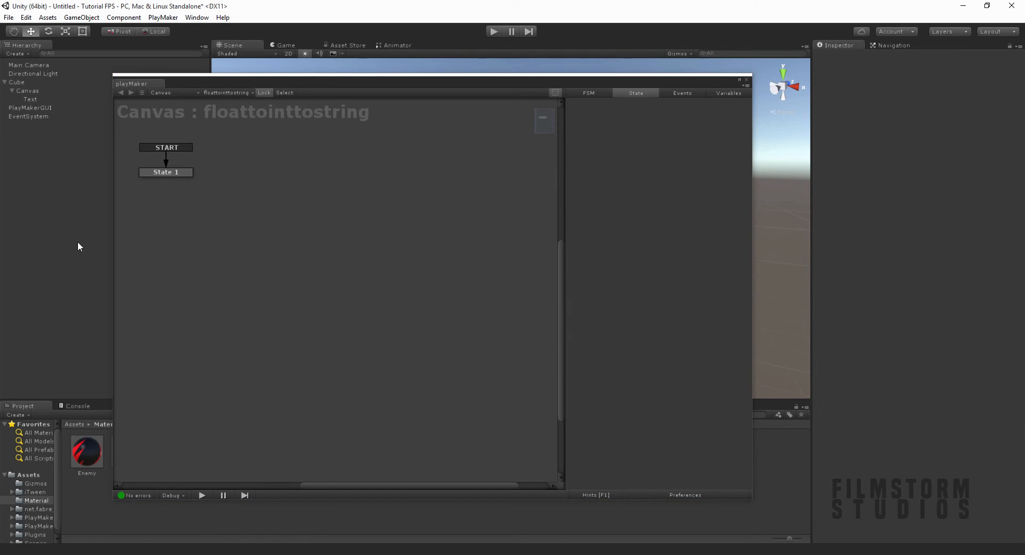
mouse_move(51, 186)
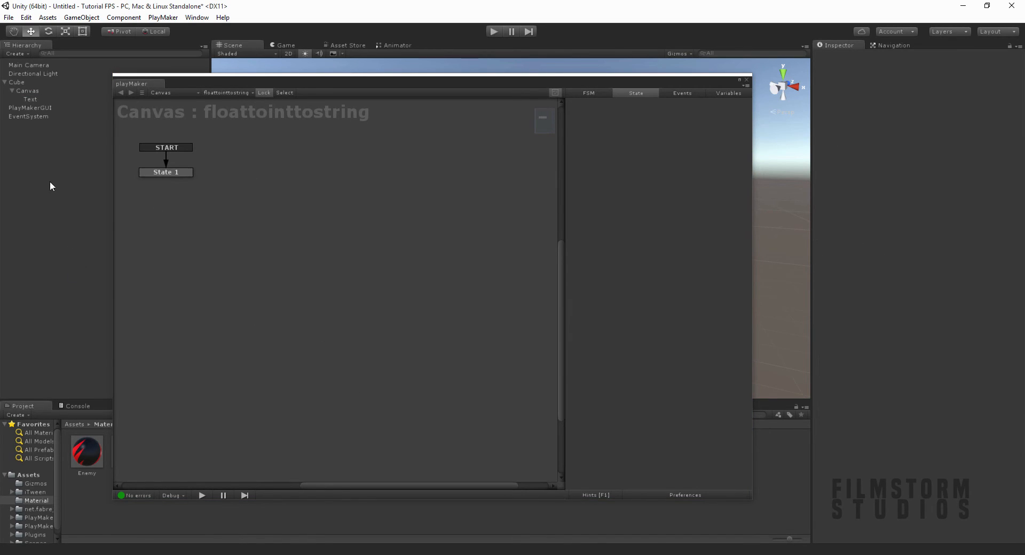
click(30, 98)
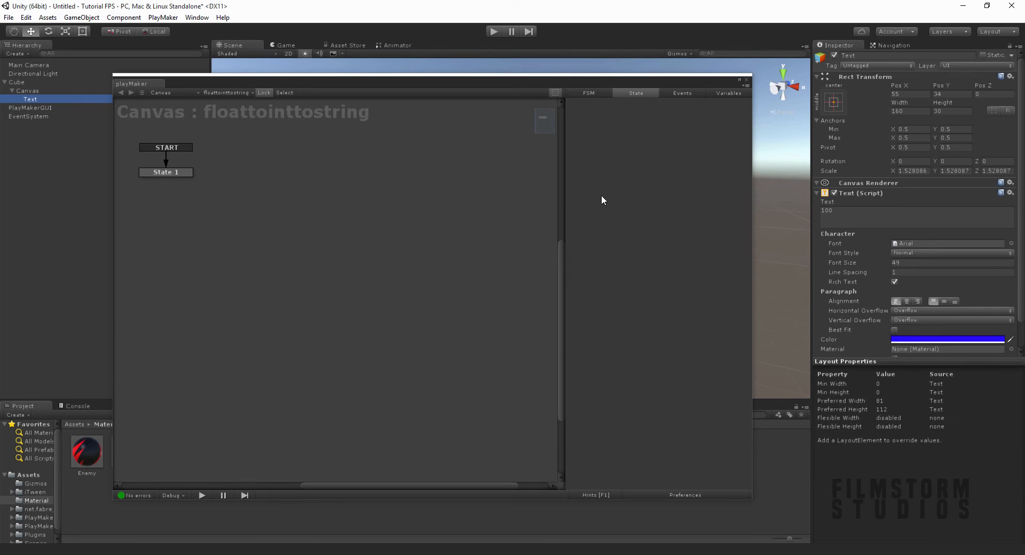
click(166, 172)
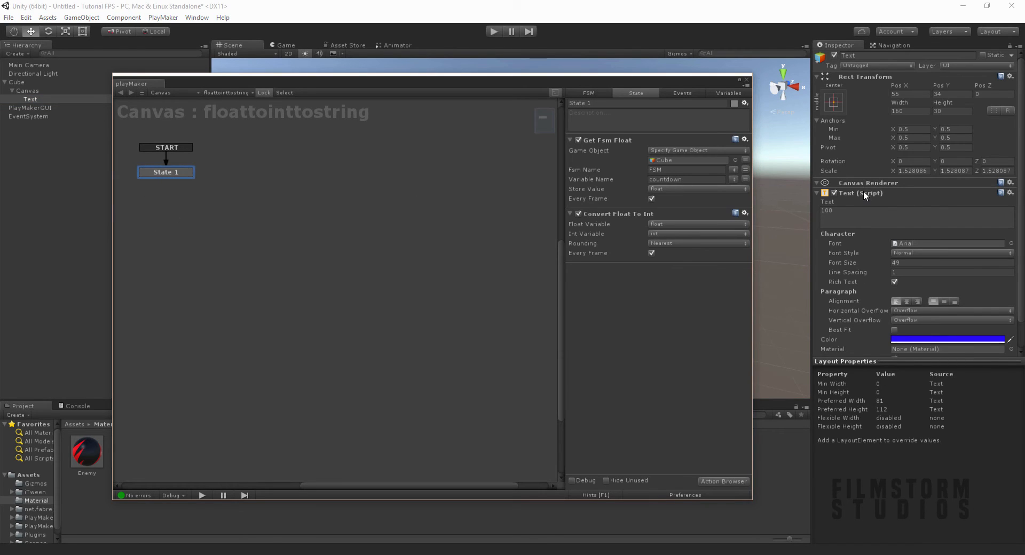
mouse_move(825, 254)
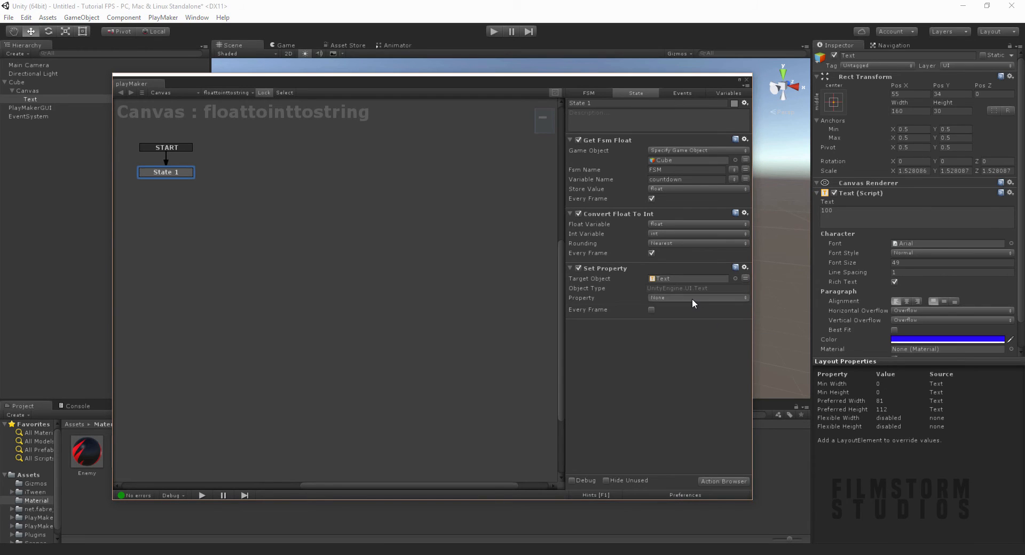
click(696, 298)
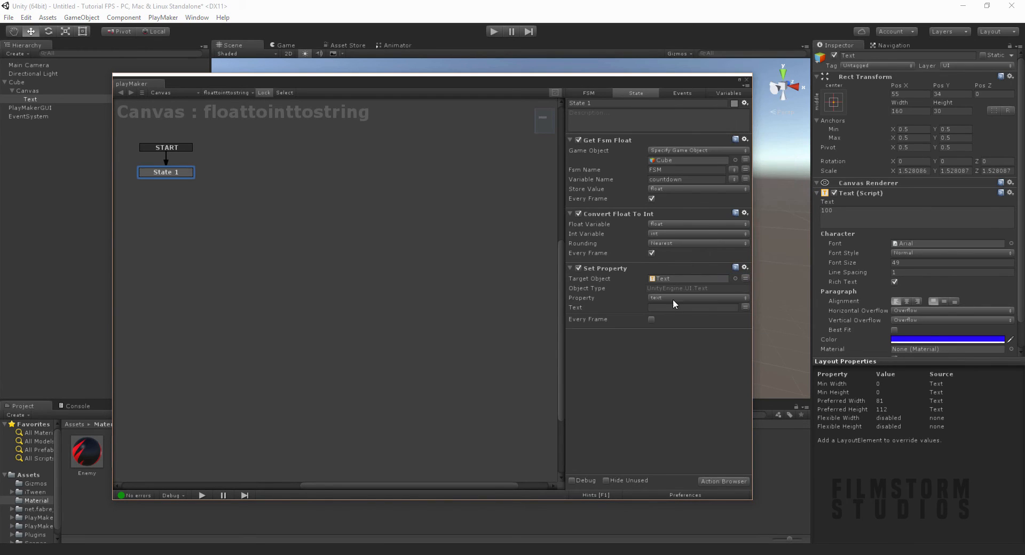
click(693, 307)
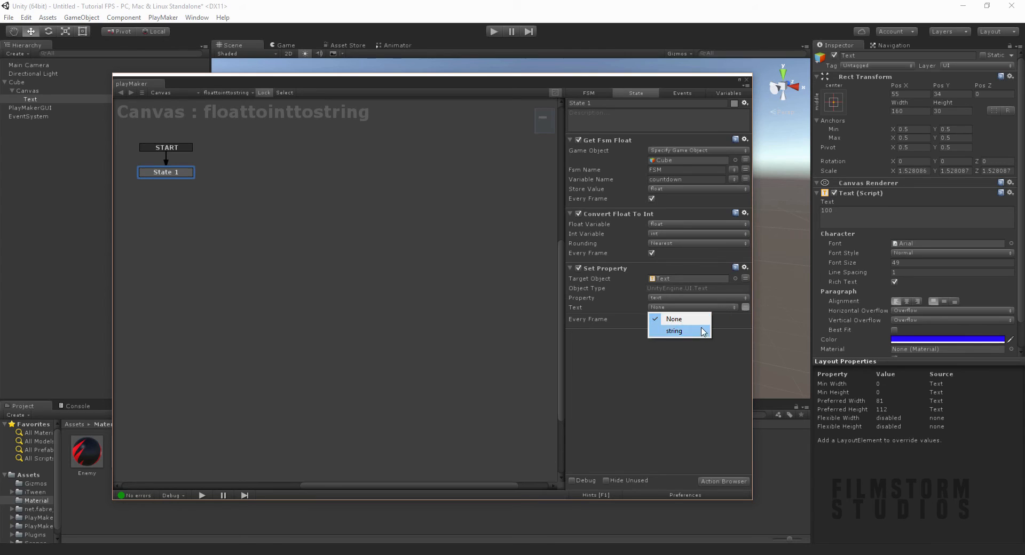
click(674, 331)
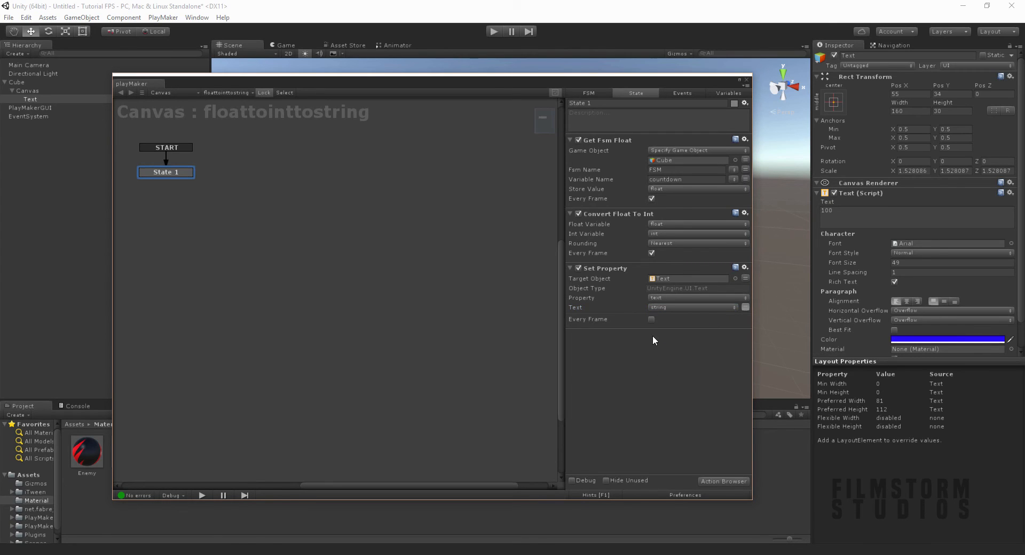
click(651, 319)
text(int to)
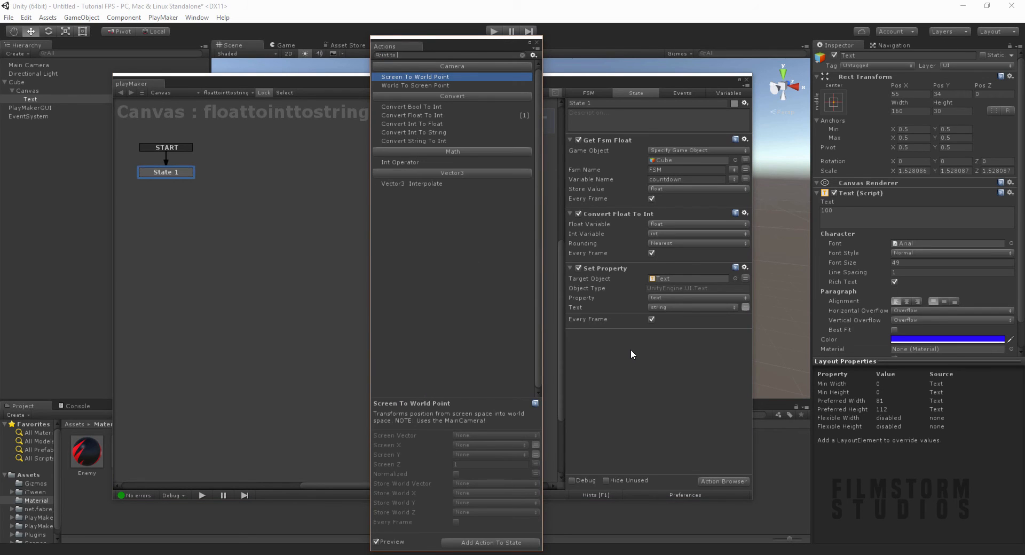
Add Convert Int To String into string, close PlayMaker, and Play to see 99.
click(413, 107)
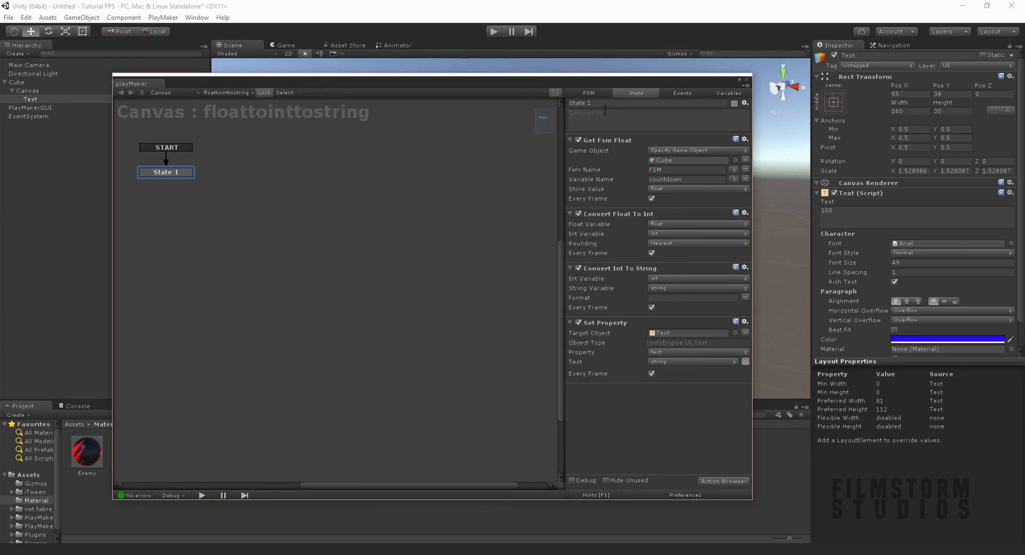
mouse_move(637, 206)
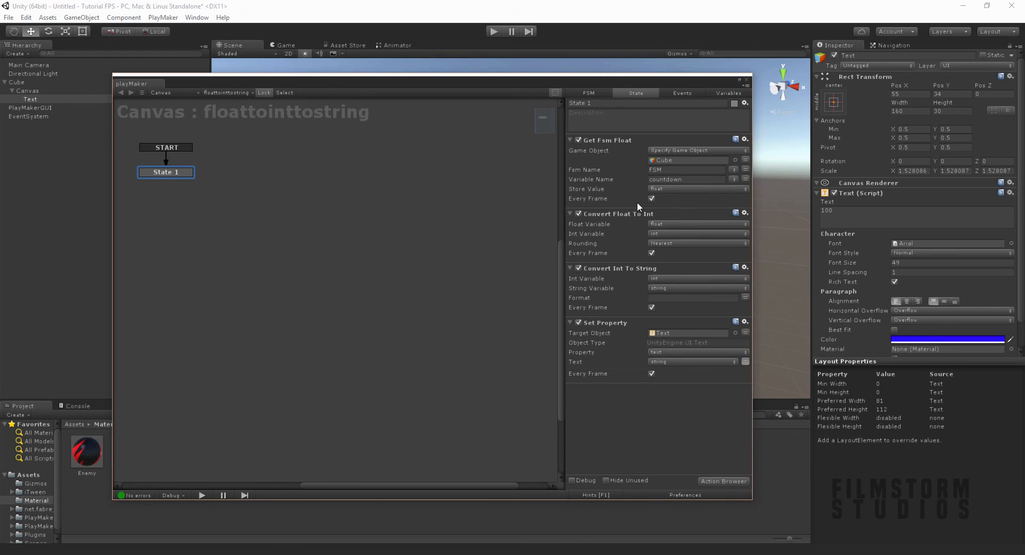
mouse_move(635, 236)
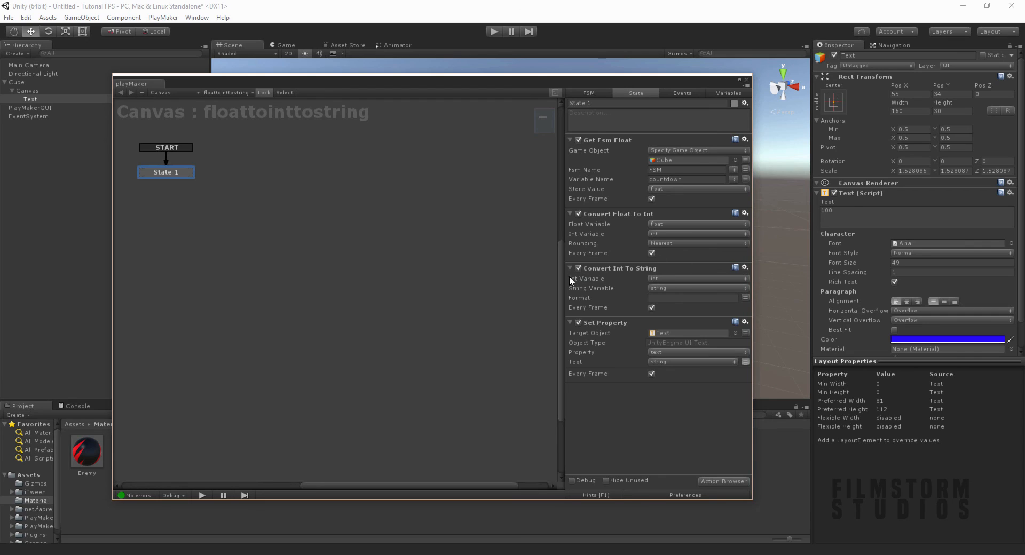
mouse_move(619, 346)
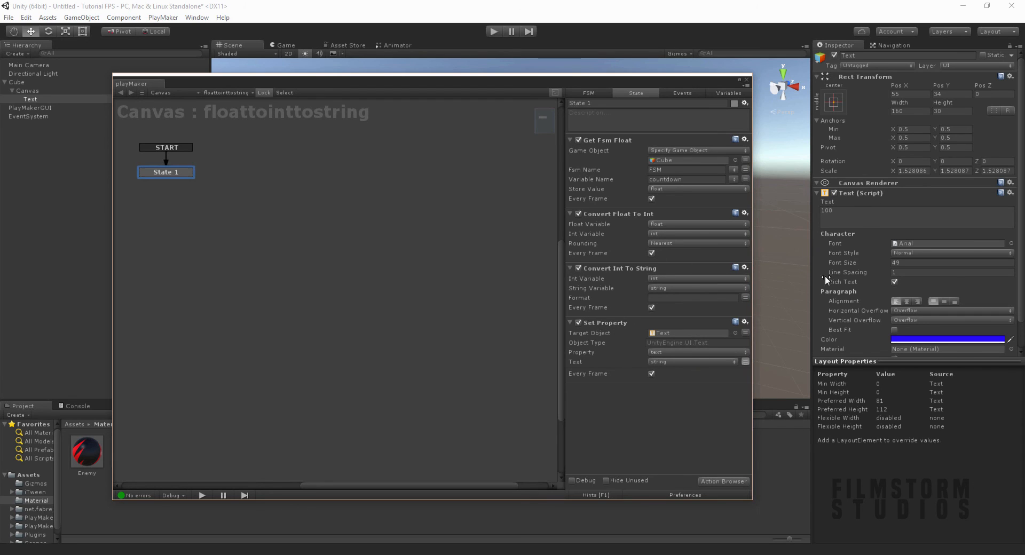
mouse_move(663, 65)
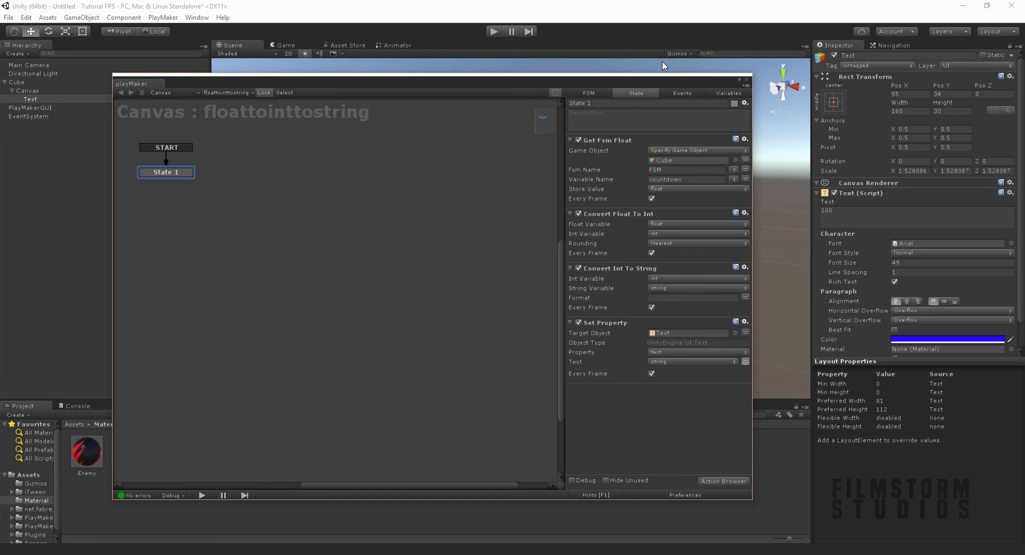
click(494, 31)
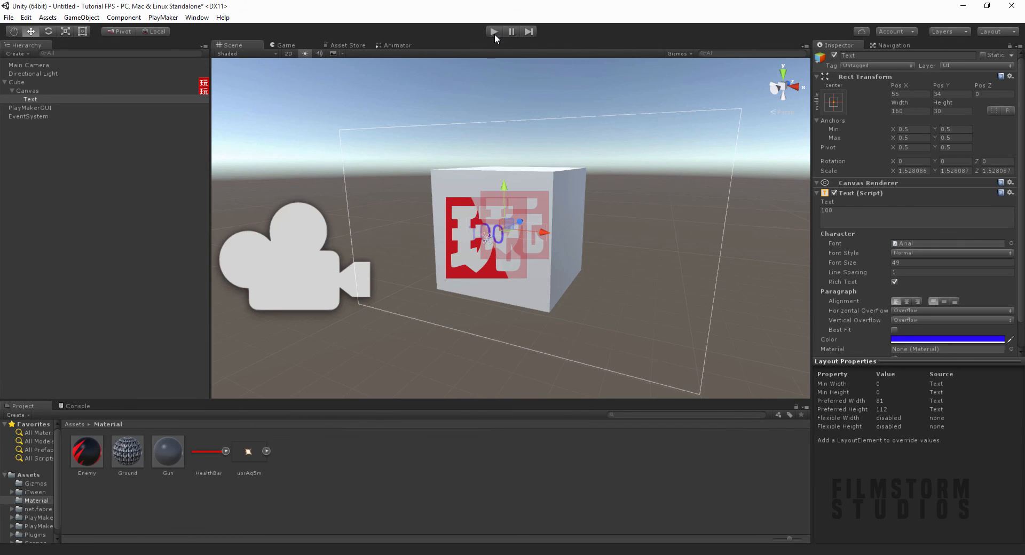
click(495, 31)
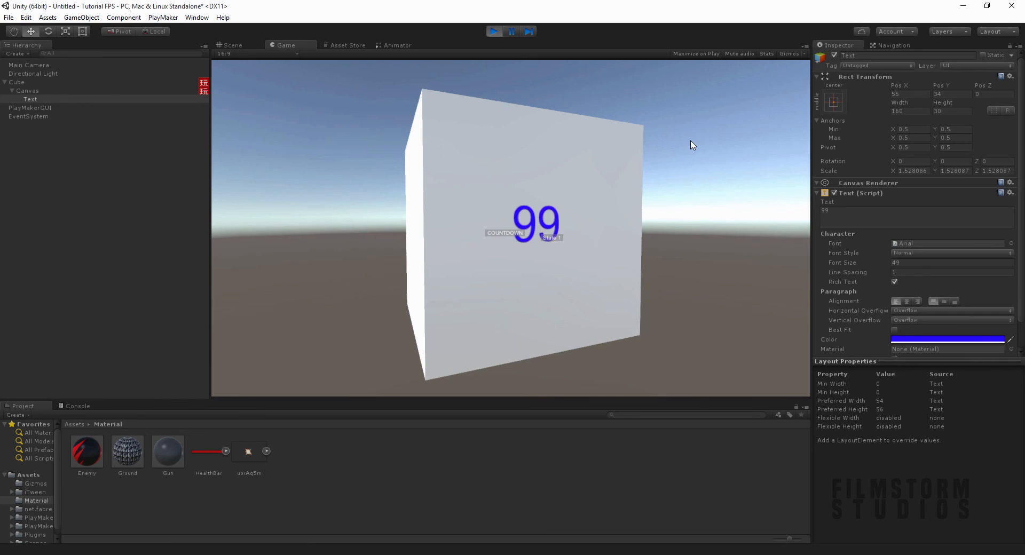